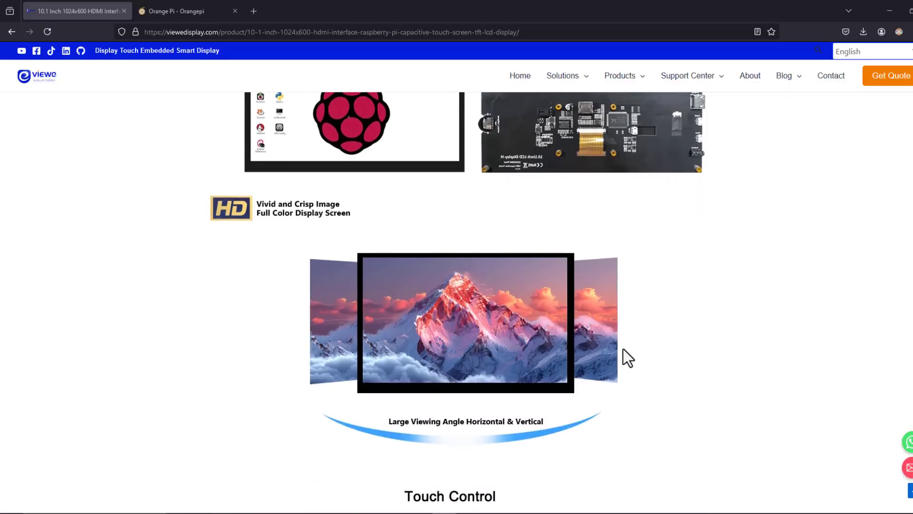
# Switch from the 10.1-inch HDMI touch display page to the 'Orange Pi - Orangepi' tab
pyautogui.click(181, 10)
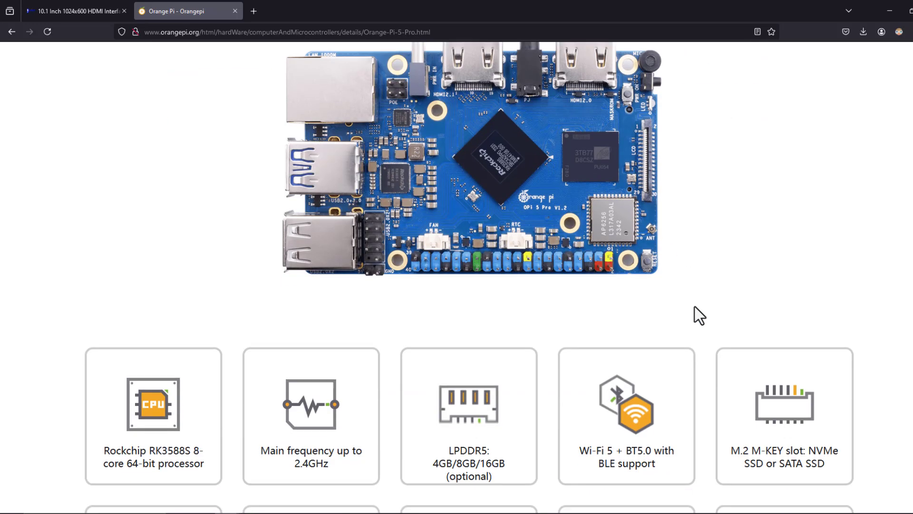